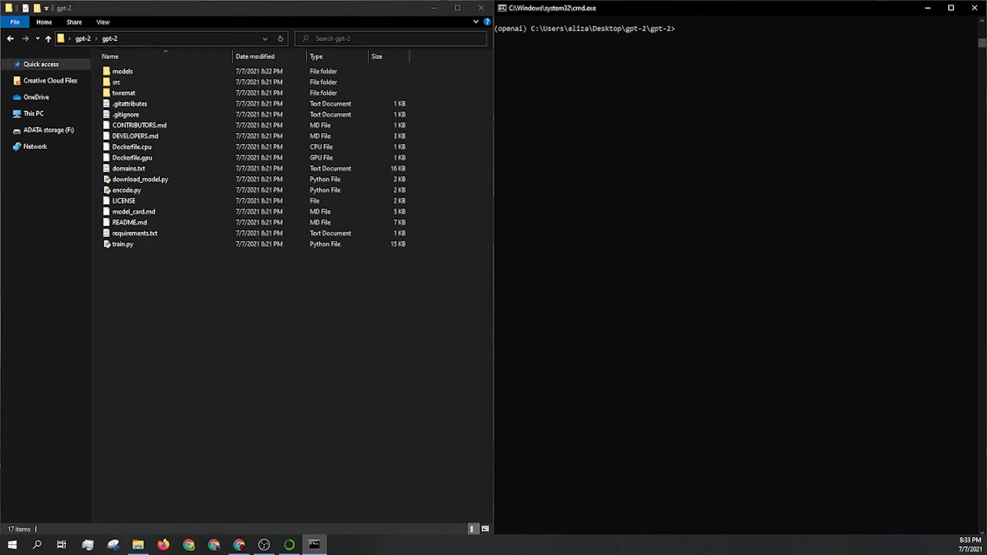
Move encode.py and train.py from the gpt-2 folder into the src folder.
{"action": "left_click", "coordinate": [128, 167]}
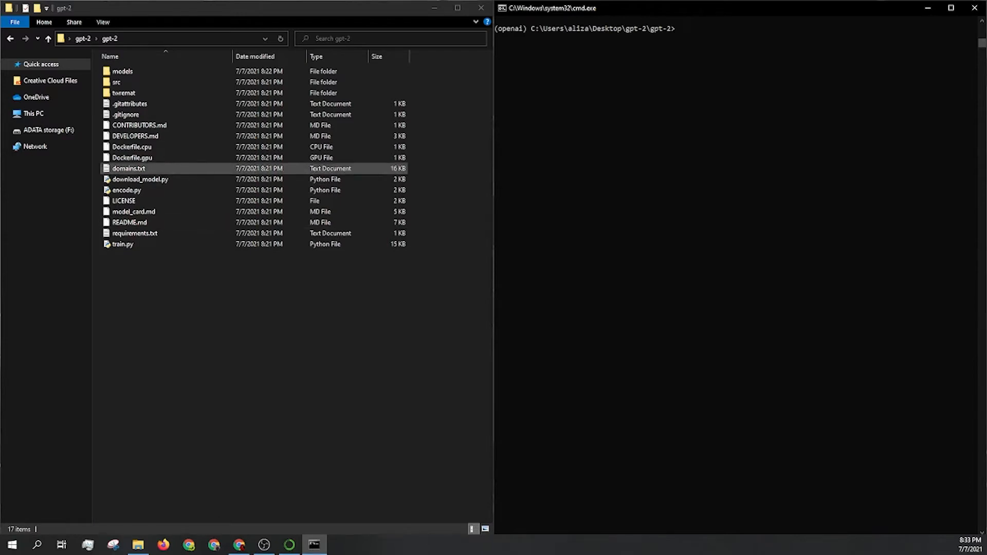
{"action": "left_click", "coordinate": [126, 190]}
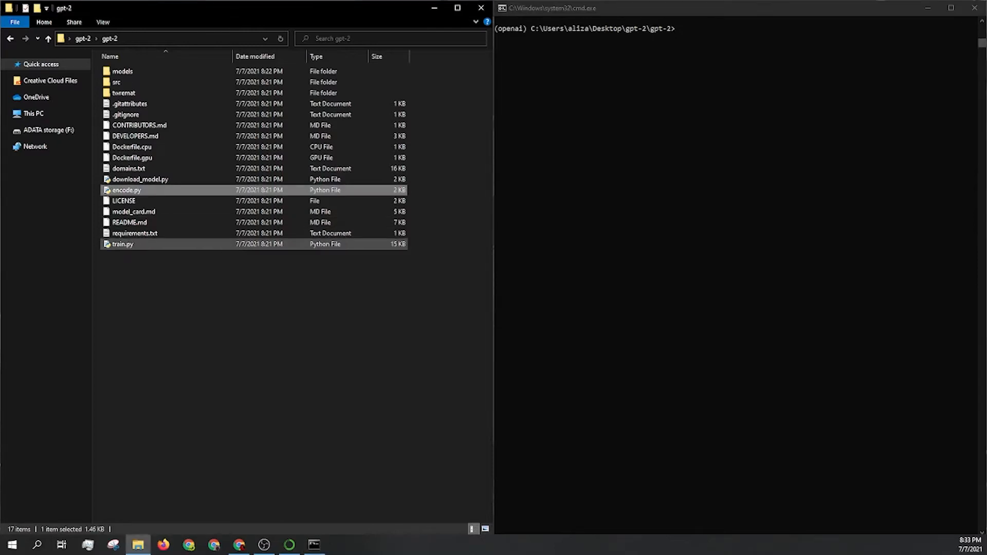
{"action": "left_click", "coordinate": [123, 243]}
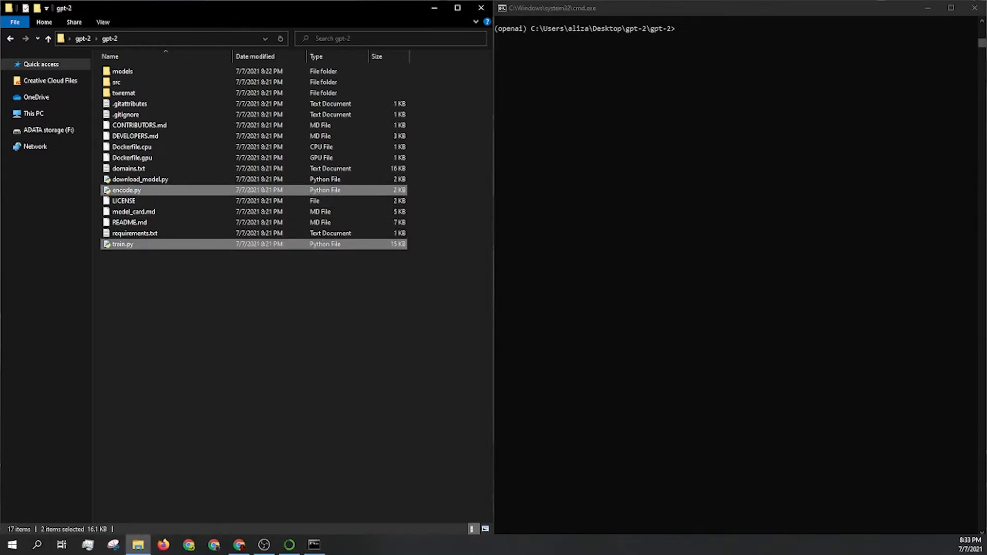
{"action": "mouse_move", "coordinate": [126, 190]}
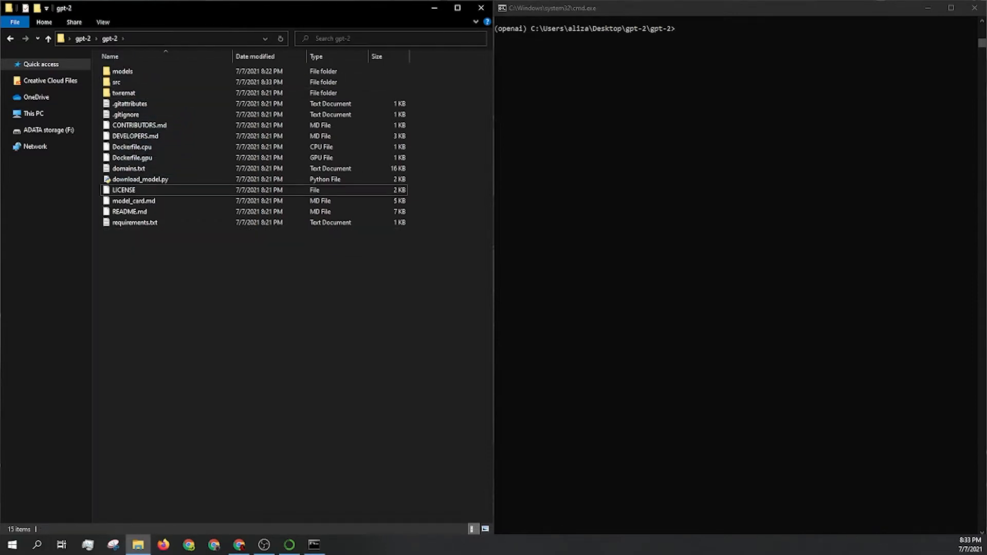
Create a new empty text document named data.txt in the gpt-2 folder.
{"action": "right_click", "coordinate": [189, 249]}
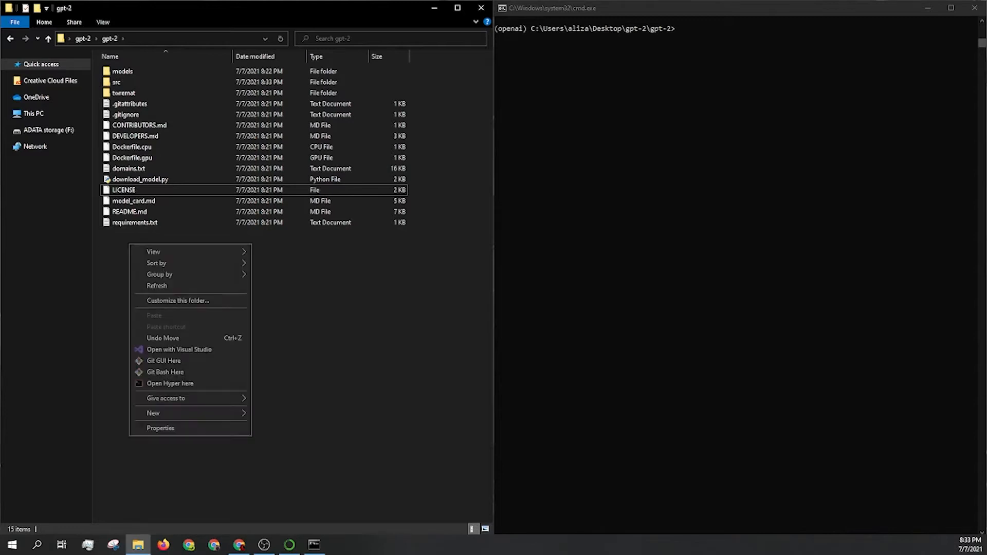
{"action": "left_click", "coordinate": [153, 413]}
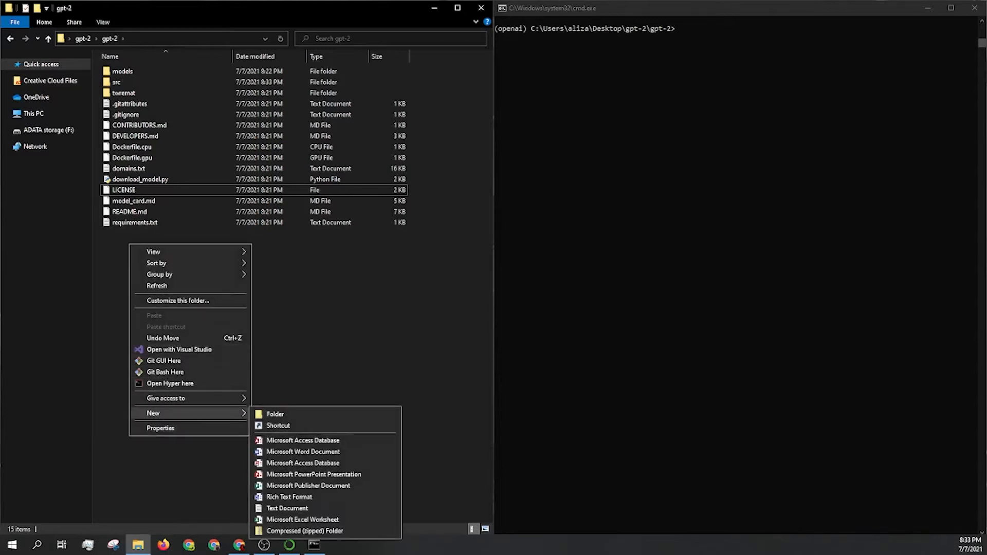
{"action": "left_click", "coordinate": [287, 508]}
{"action": "type", "text": "data.txt"}
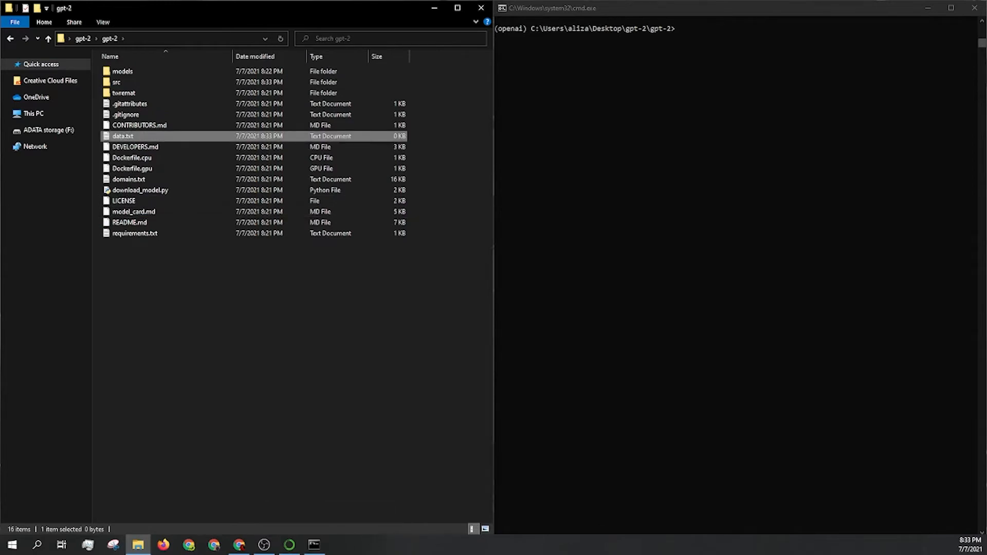
{"action": "mouse_move", "coordinate": [135, 147]}
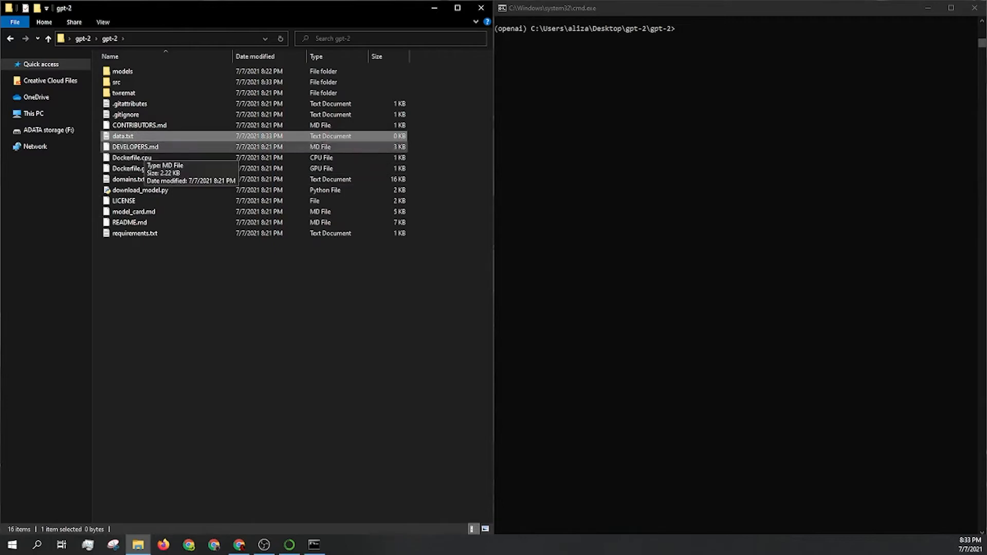
{"action": "mouse_move", "coordinate": [122, 136]}
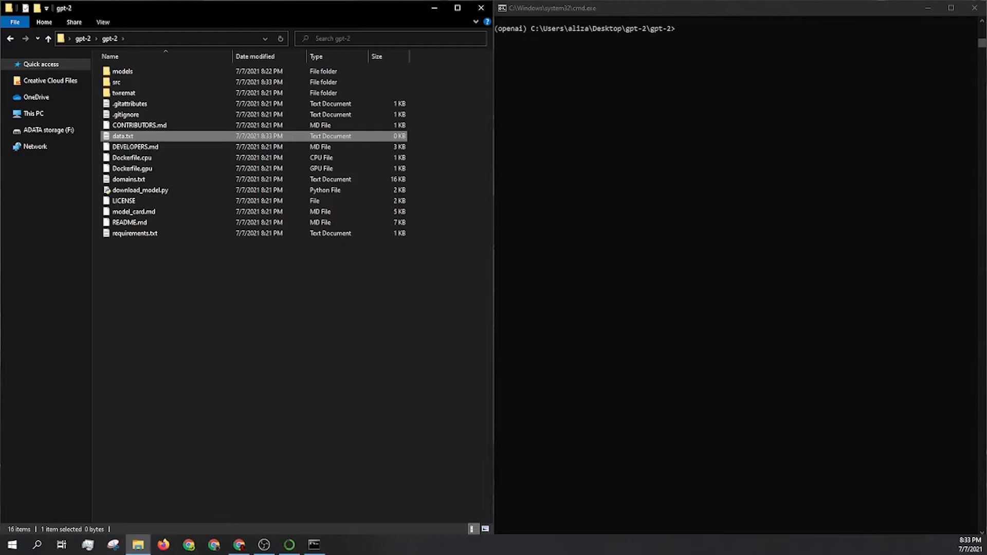
Fill data.txt in Notepad with the drain-plunger article, save it (48 KB) and close it.
{"action": "double_click", "coordinate": [122, 135]}
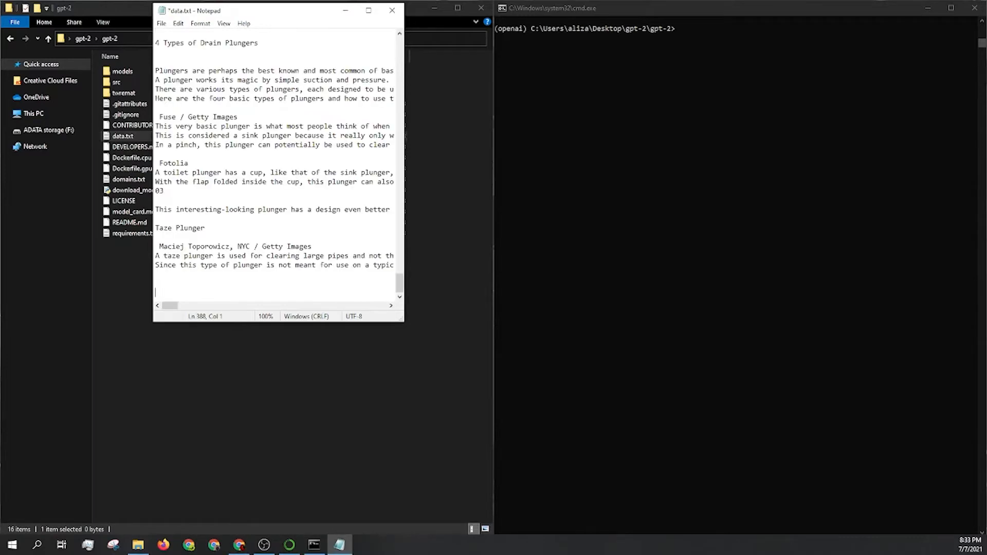
{"action": "left_click", "coordinate": [392, 10]}
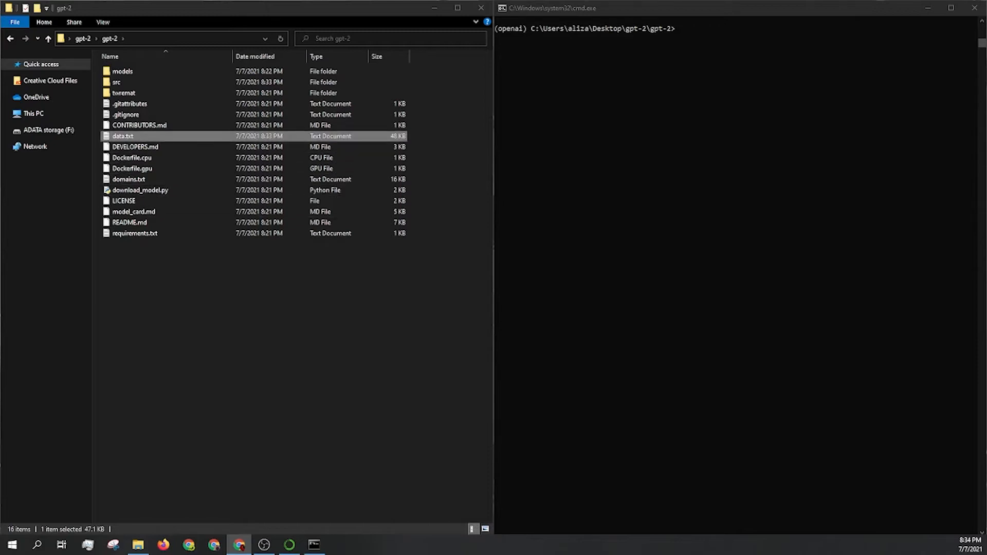
{"action": "double_click", "coordinate": [122, 70]}
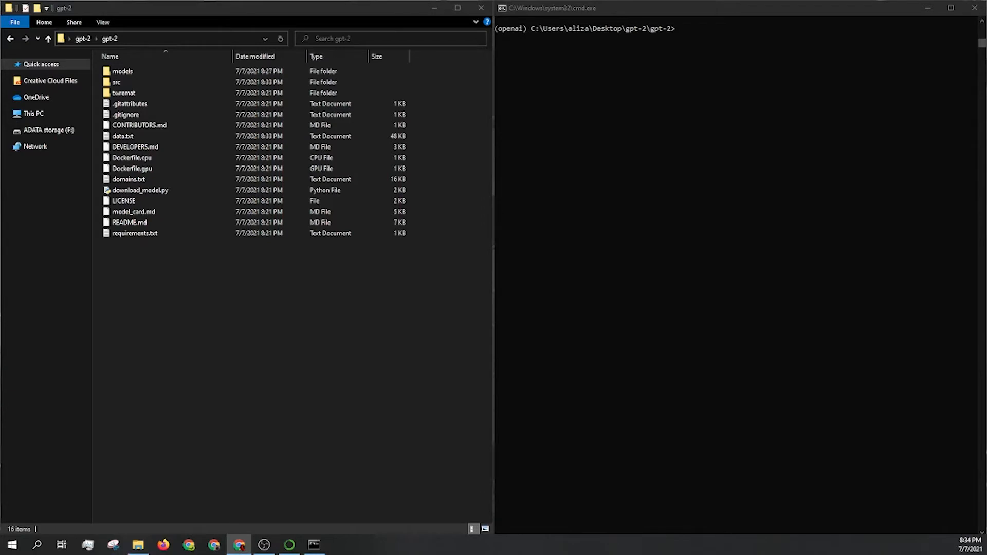
Run python src/encode.py data.txt data.npz to encode the dataset.
{"action": "left_click", "coordinate": [314, 545]}
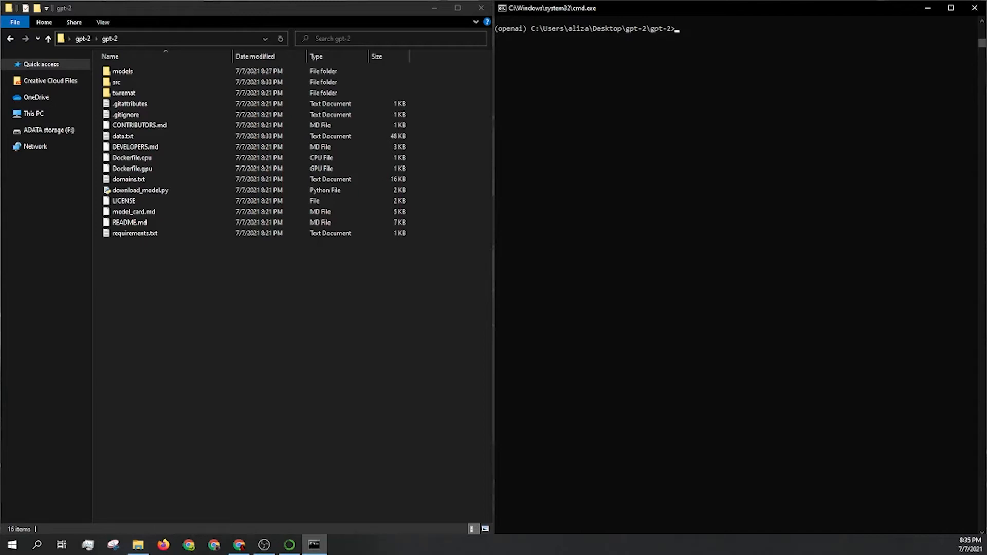
{"action": "type", "text": "python src"}
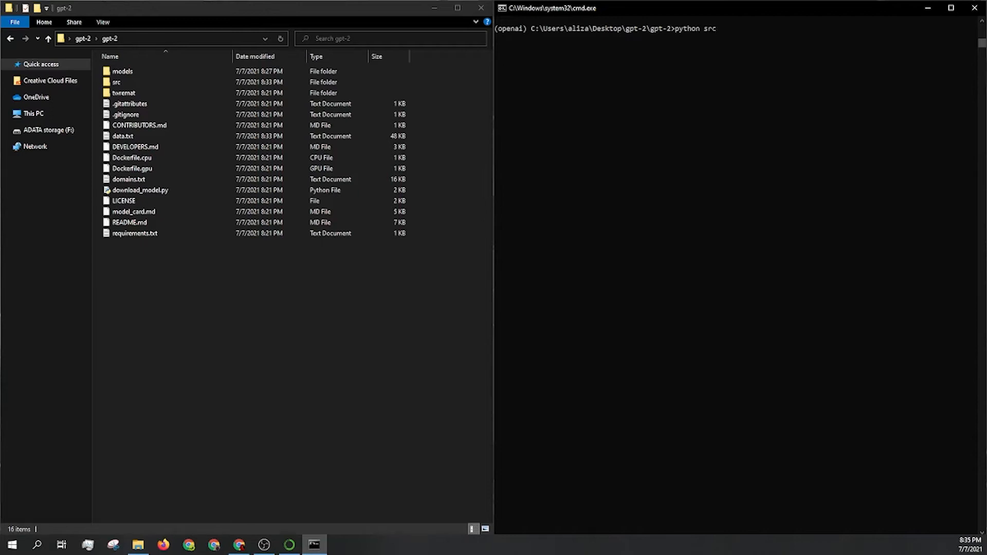
{"action": "type", "text": "/encode"}
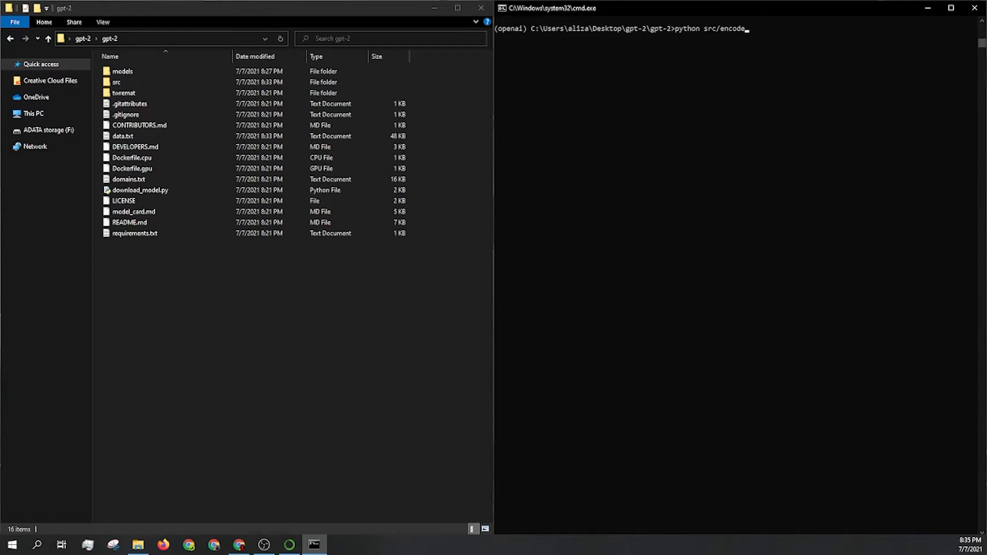
{"action": "type", "text": ".py"}
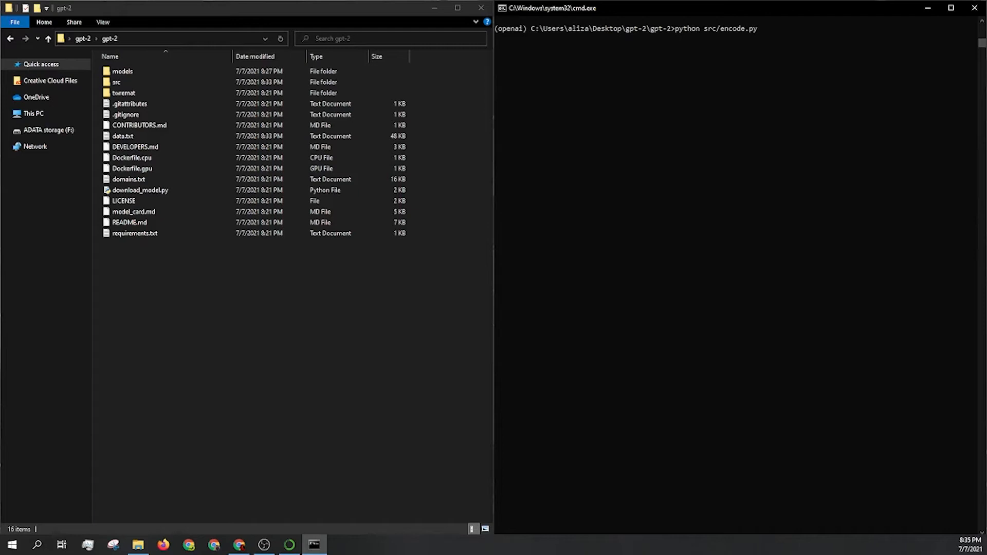
{"action": "type", "text": "dat"}
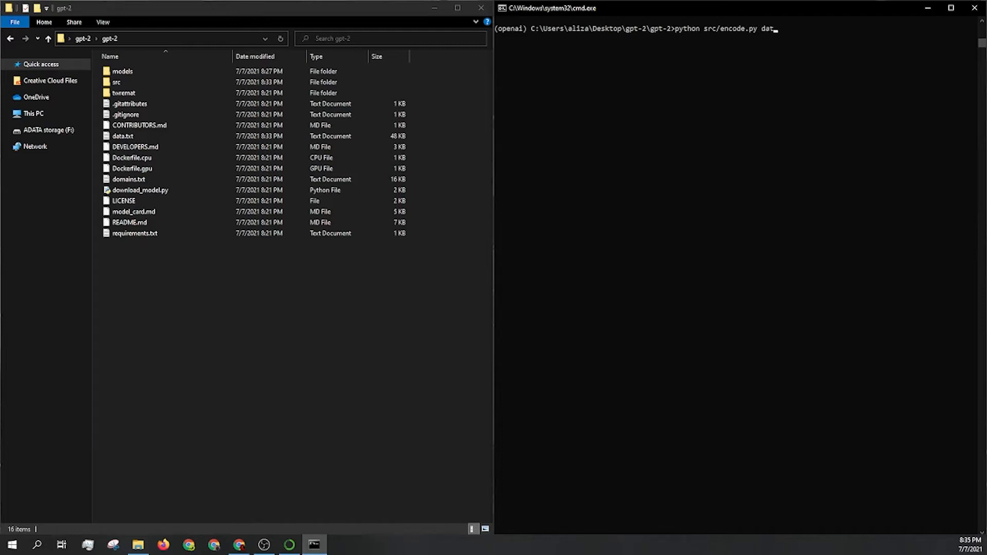
{"action": "type", "text": "a.txt data"}
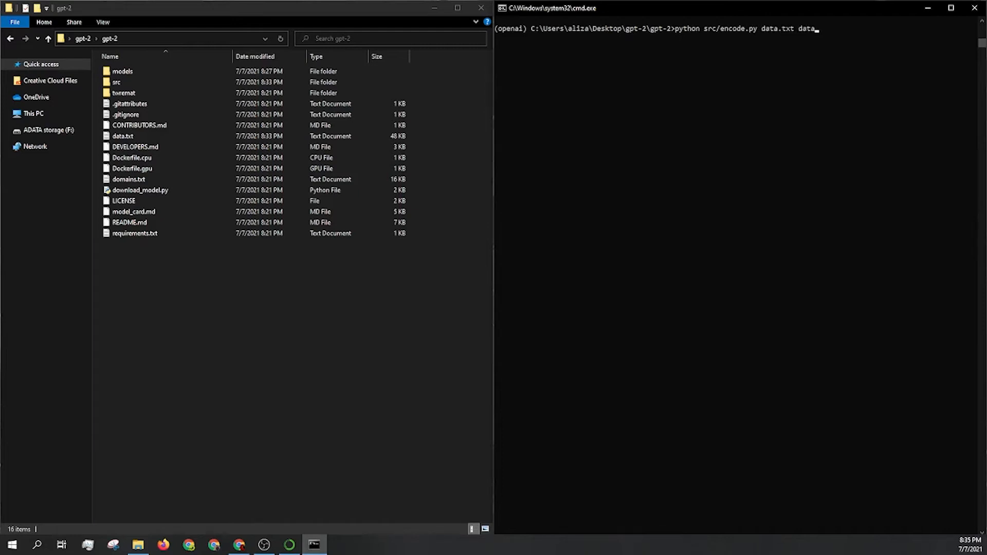
{"action": "type", "text": "npz"}
{"action": "key", "text": "Enter"}
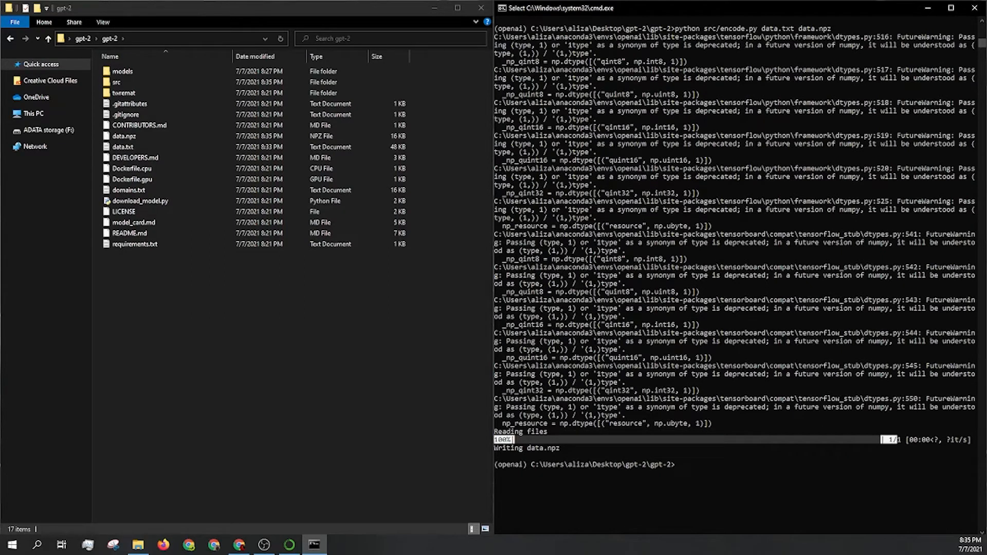
Check that data.npz appeared in the gpt-2 folder and refocus the command prompt.
{"action": "left_click", "coordinate": [124, 135]}
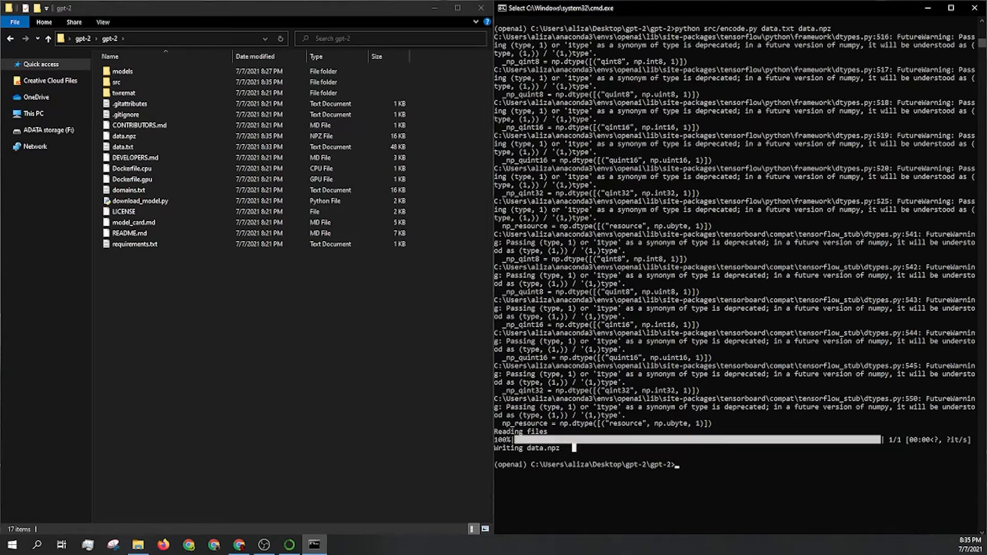
{"action": "left_click", "coordinate": [123, 147]}
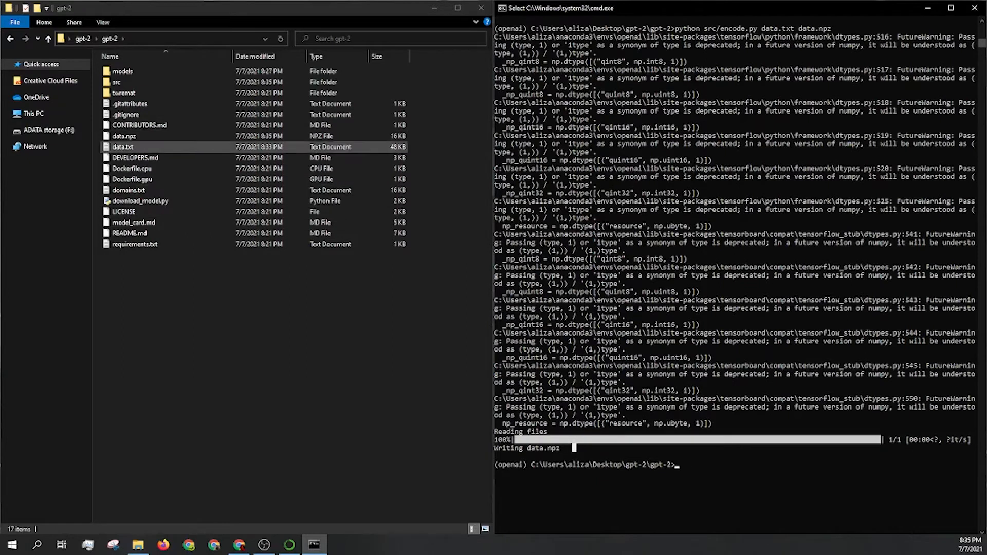
{"action": "left_click", "coordinate": [125, 136]}
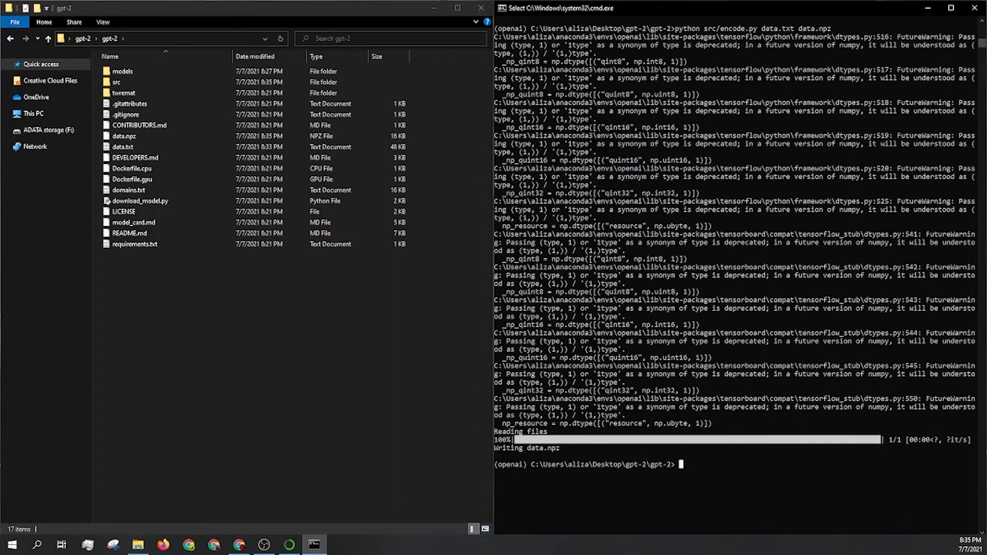
Start training with python src/train.py --dataset data.npz.
{"action": "type", "text": "python src/train.py"}
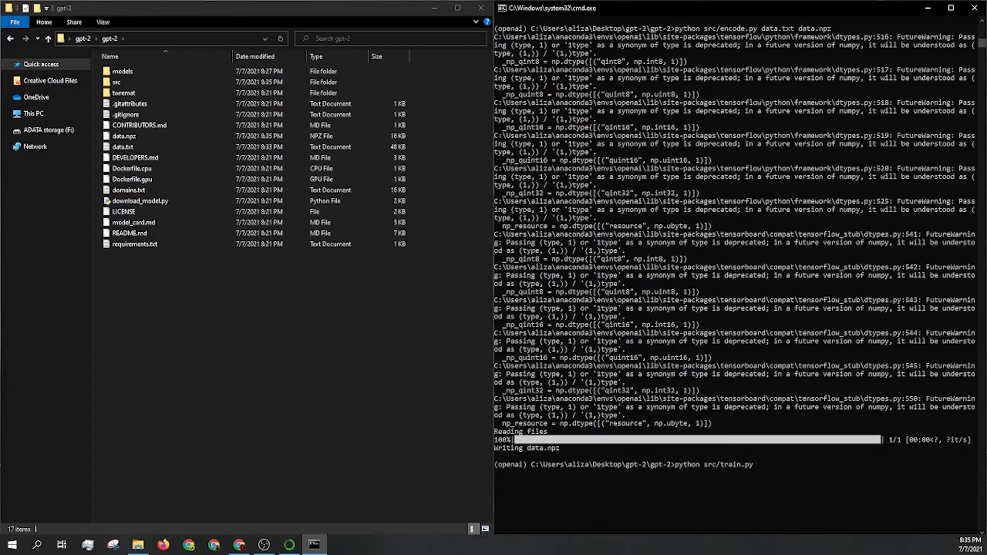
{"action": "type", "text": "--dataset"}
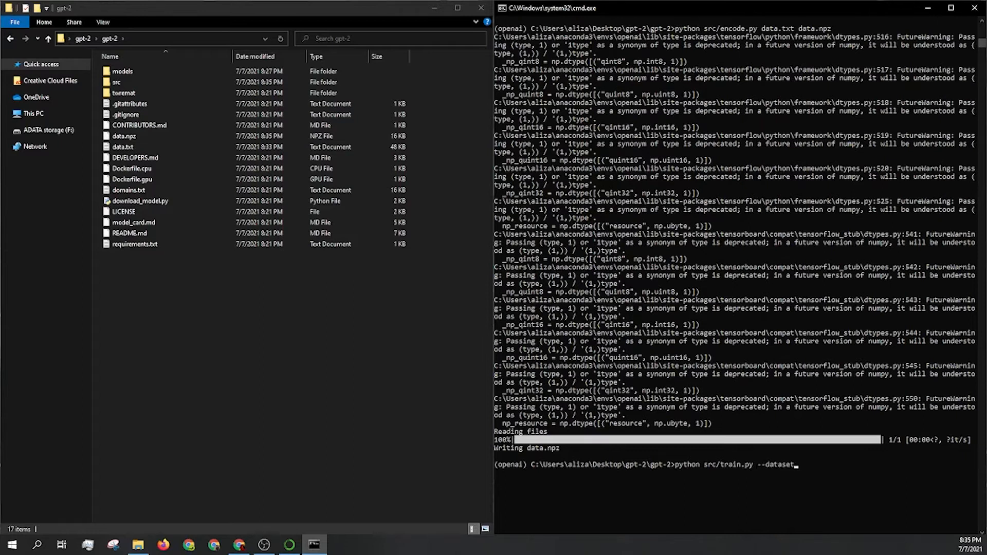
{"action": "type", "text": "data.n"}
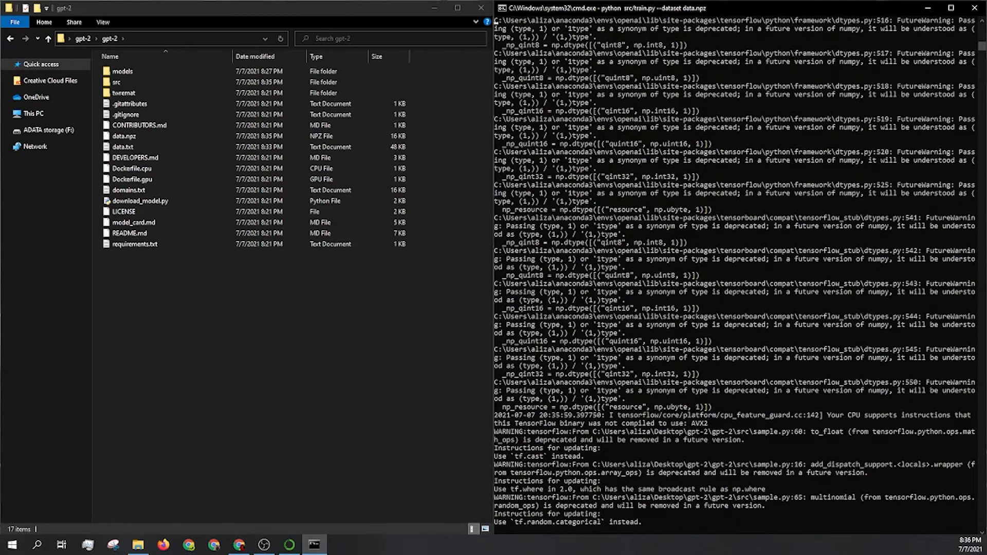
Let training run about sixteen steps, then interrupt it with Ctrl+C to save checkpoint model-17.
{"action": "scroll", "scroll_direction": "down", "scroll_amount": 3}
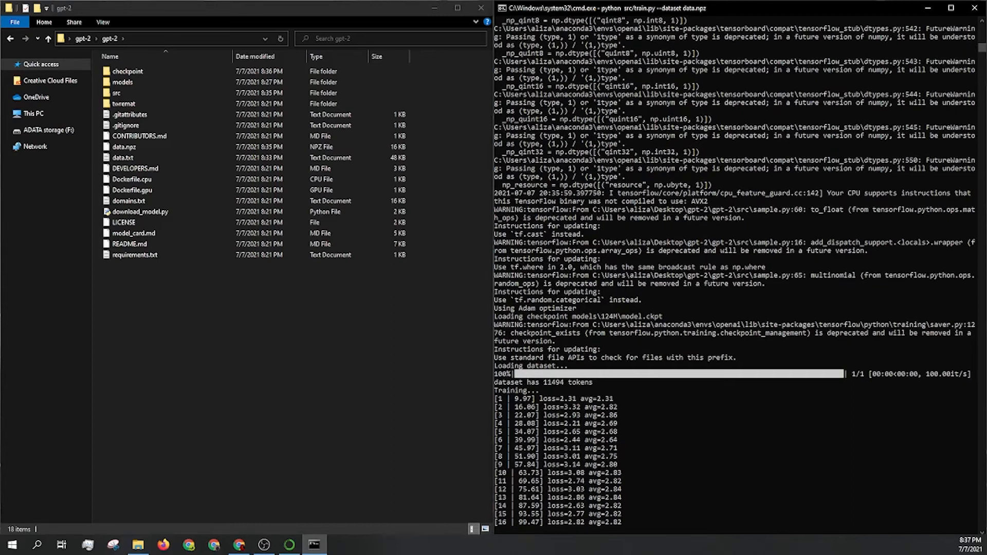
{"action": "key", "text": "ctrl+c"}
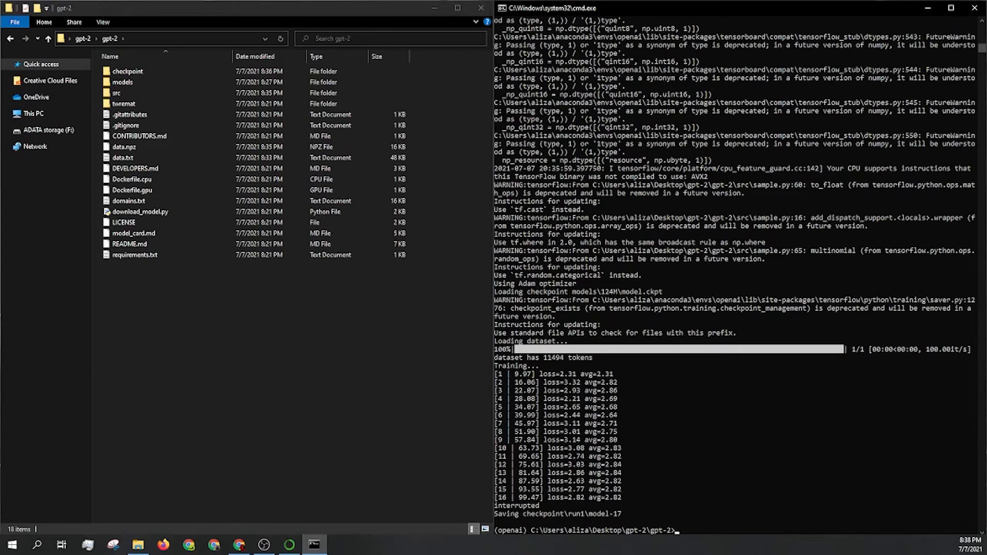
Copy the checkpoint file and the three model-17 files from checkpoint\run1.
{"action": "double_click", "coordinate": [127, 71]}
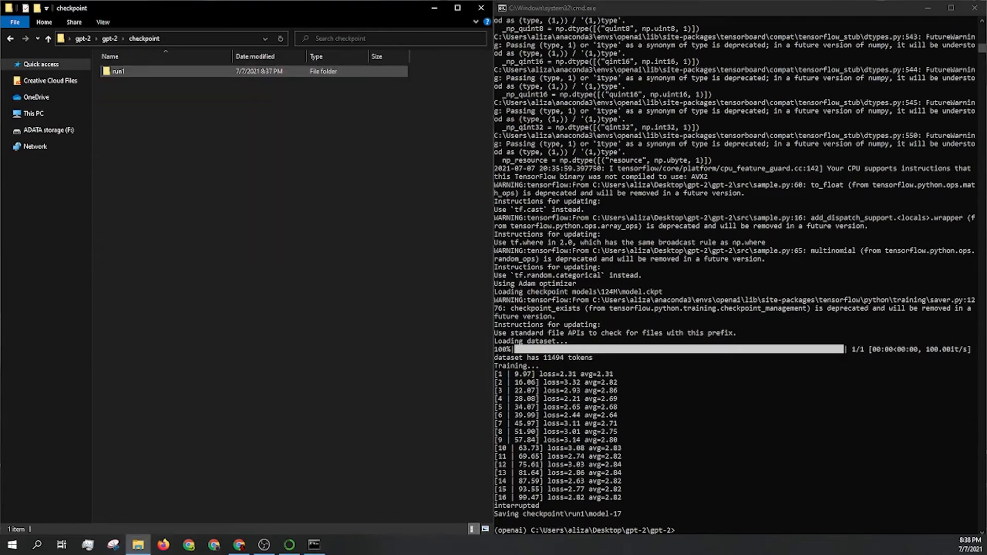
{"action": "double_click", "coordinate": [118, 71]}
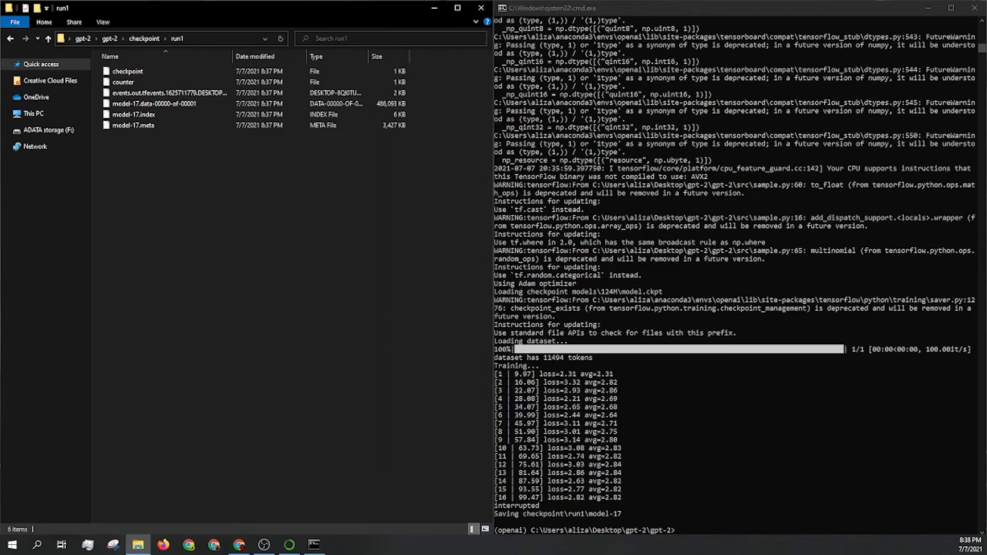
{"action": "left_click", "coordinate": [128, 71]}
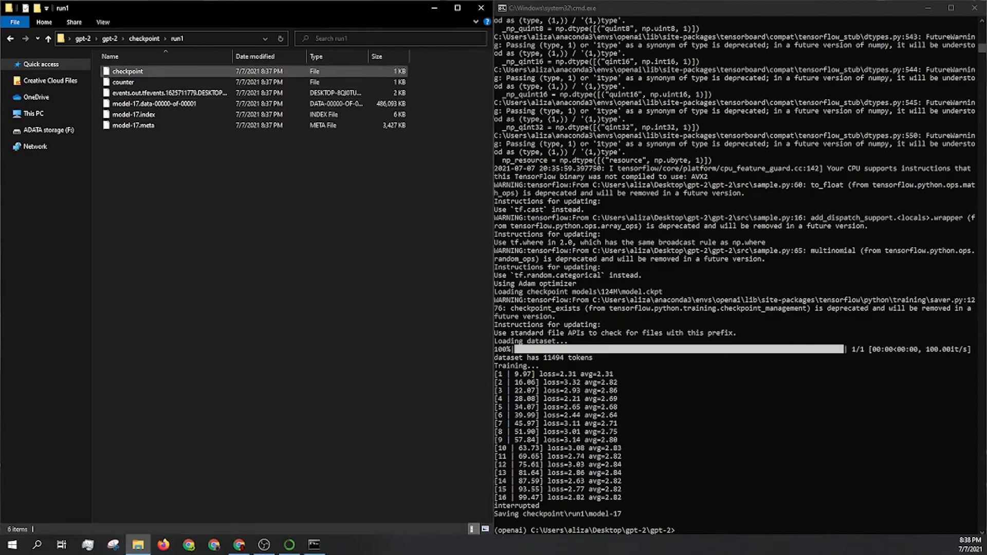
{"action": "left_click", "coordinate": [169, 92]}
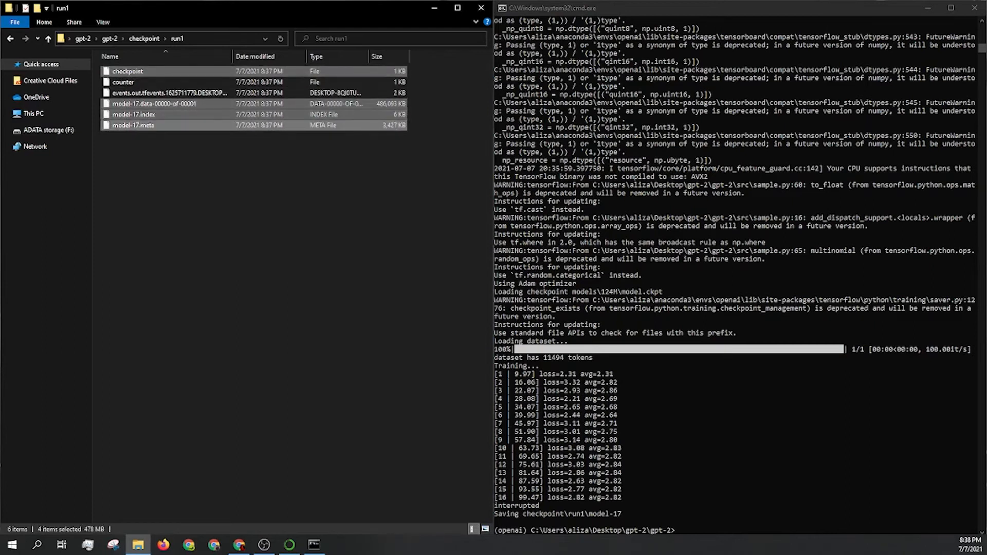
{"action": "right_click", "coordinate": [134, 103]}
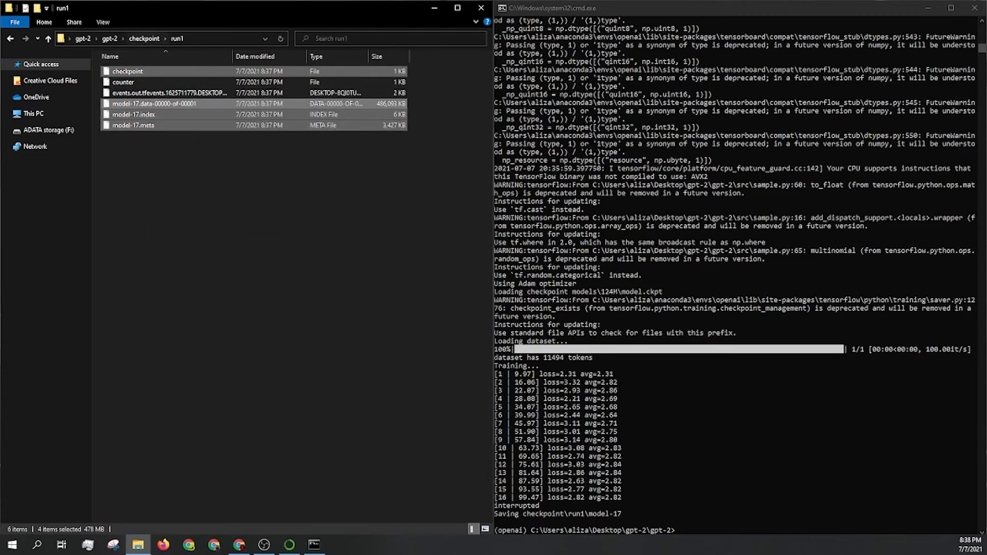
Return to the gpt-2 folder and go into the models folder.
{"action": "left_click", "coordinate": [82, 38]}
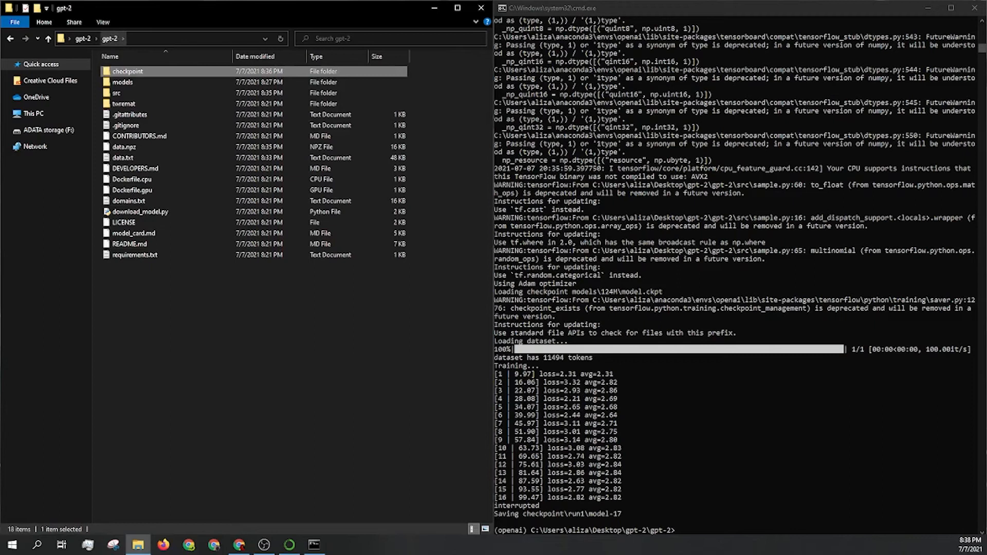
{"action": "left_click", "coordinate": [121, 82]}
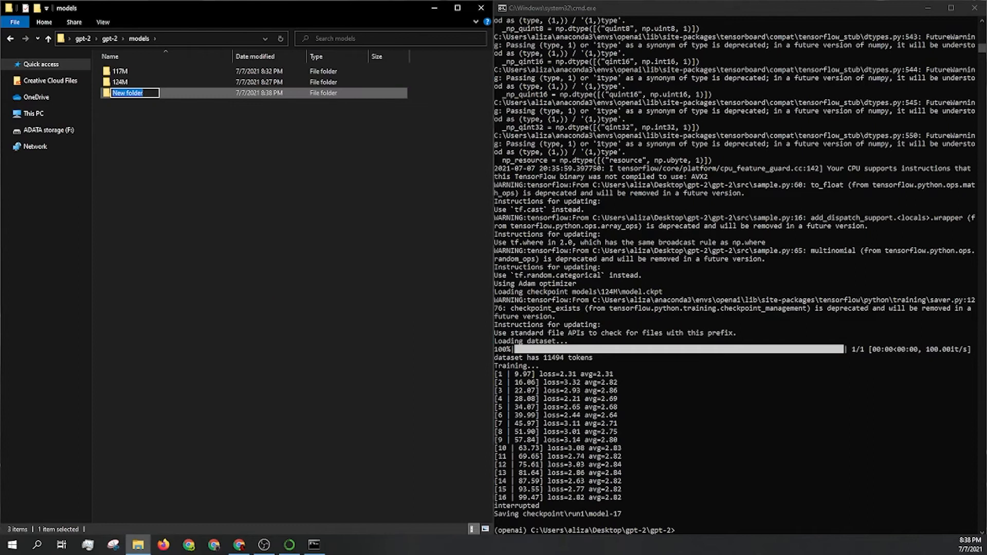
Name the new folder inside models 'data'.
{"action": "type", "text": "data"}
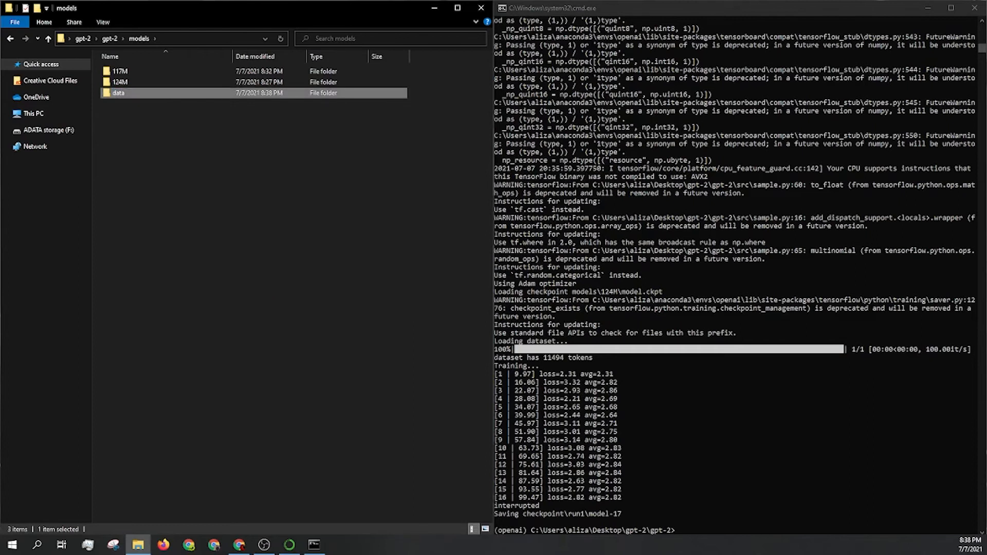
{"action": "mouse_move", "coordinate": [120, 93]}
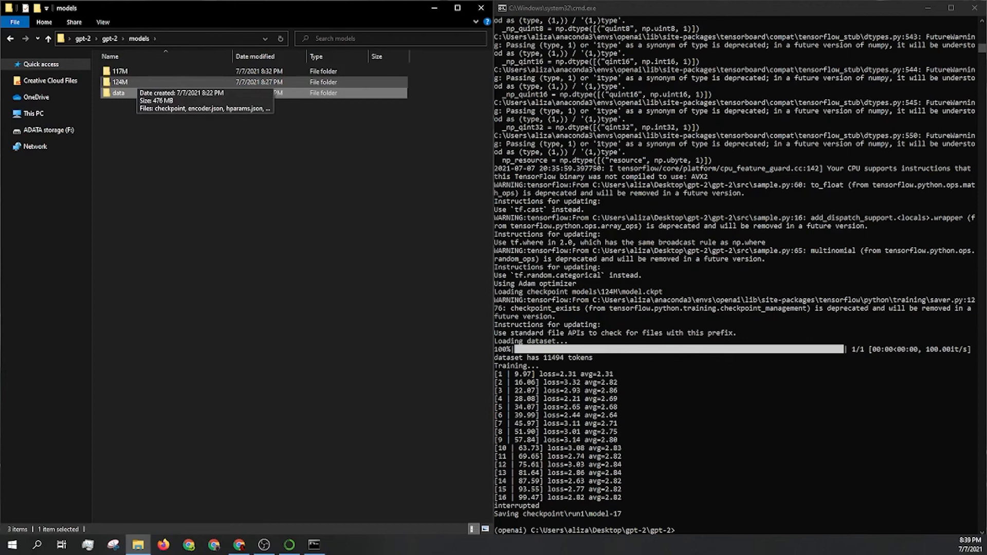
Copy encoder.json, hparams.json and vocab.bpe from models\124M into models\data, then return to gpt-2.
{"action": "double_click", "coordinate": [118, 82]}
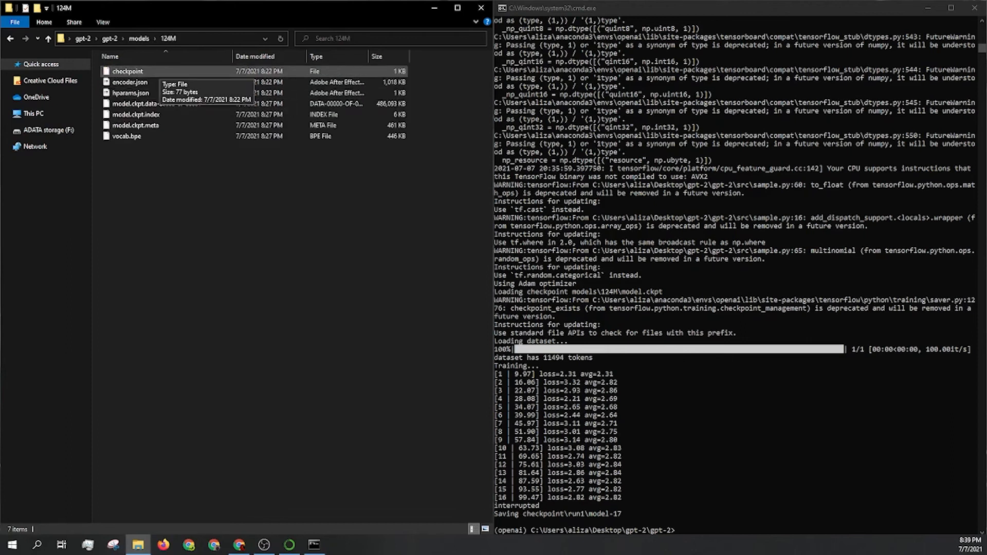
{"action": "left_click", "coordinate": [131, 83]}
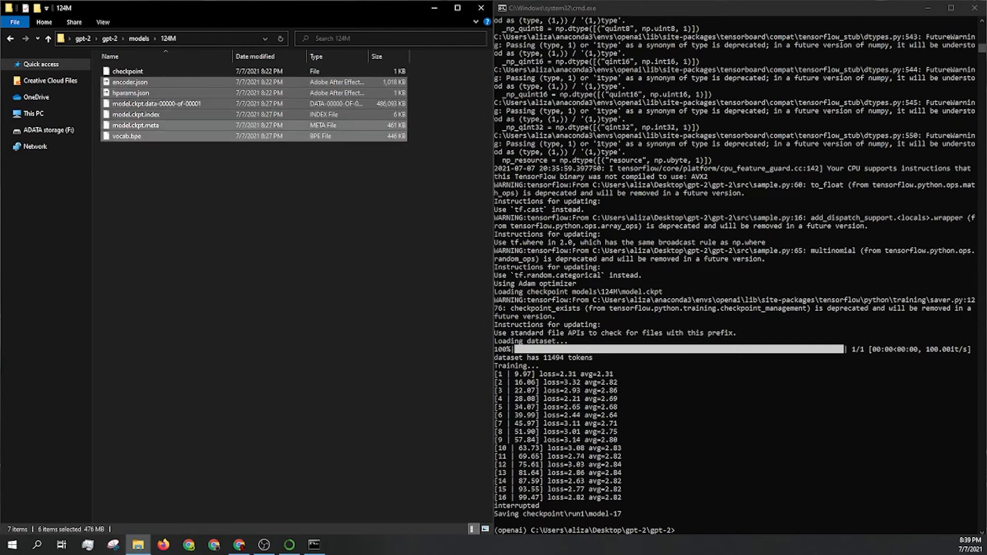
{"action": "left_click", "coordinate": [131, 92]}
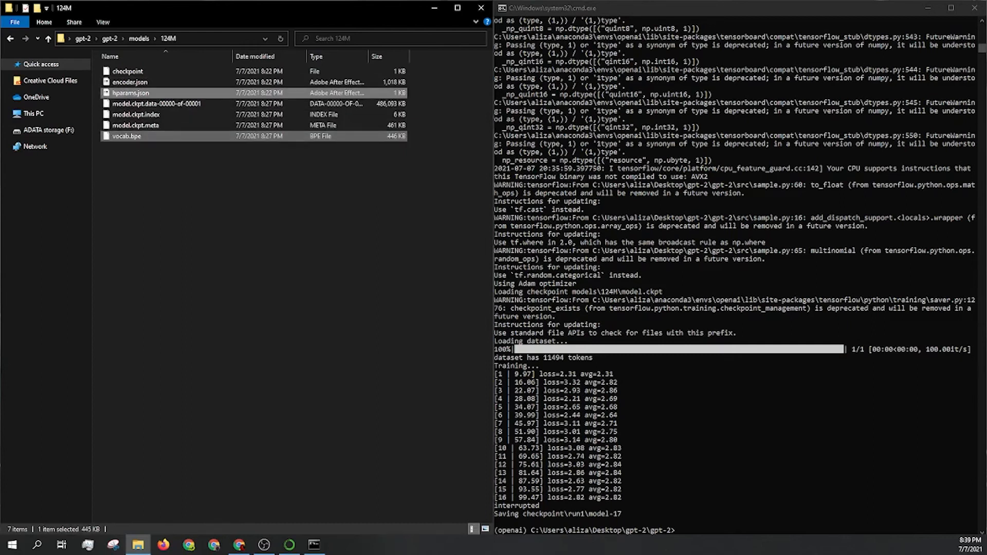
{"action": "right_click", "coordinate": [130, 83]}
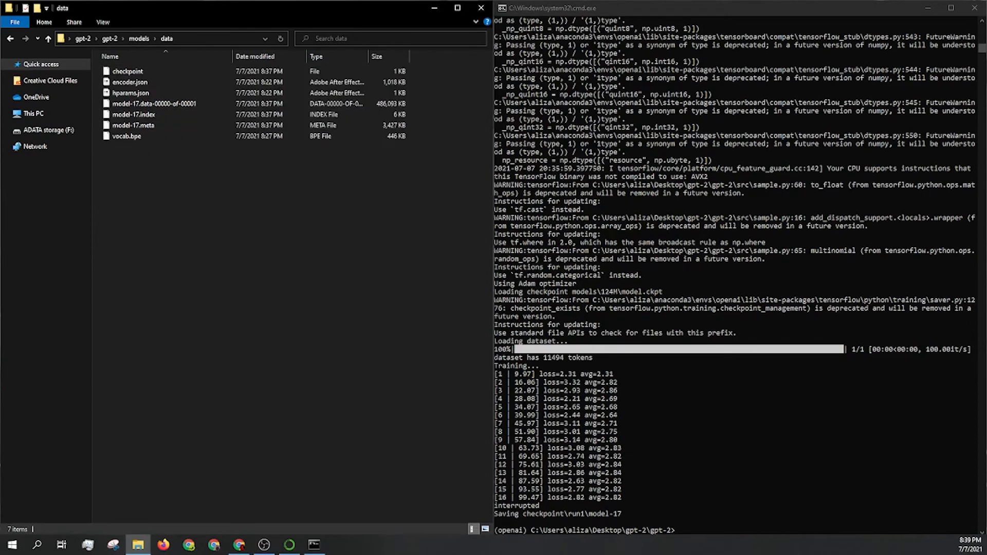
{"action": "left_click", "coordinate": [127, 71]}
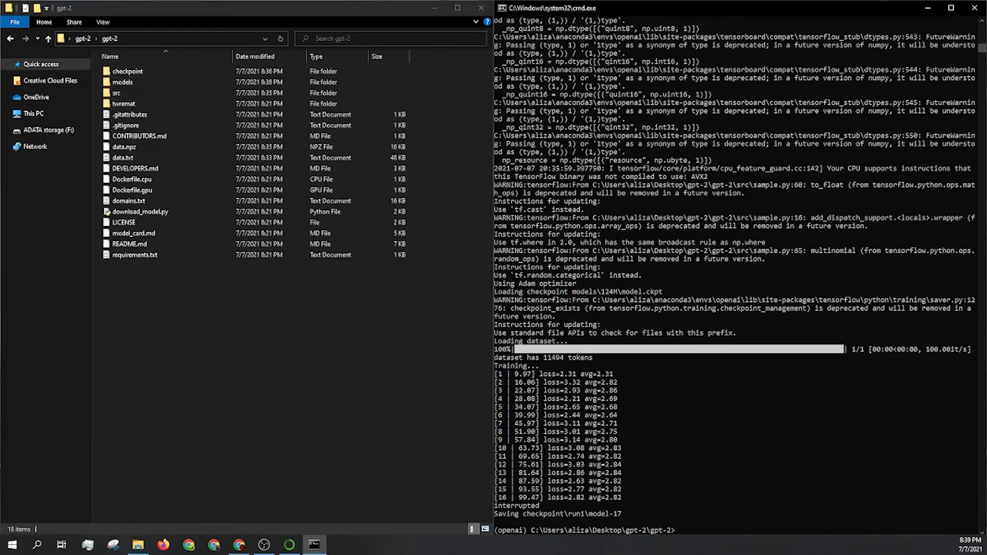
Clear the screen and run python src/interactive_conditional_samples.py --model_name data.
{"action": "type", "text": "clea"}
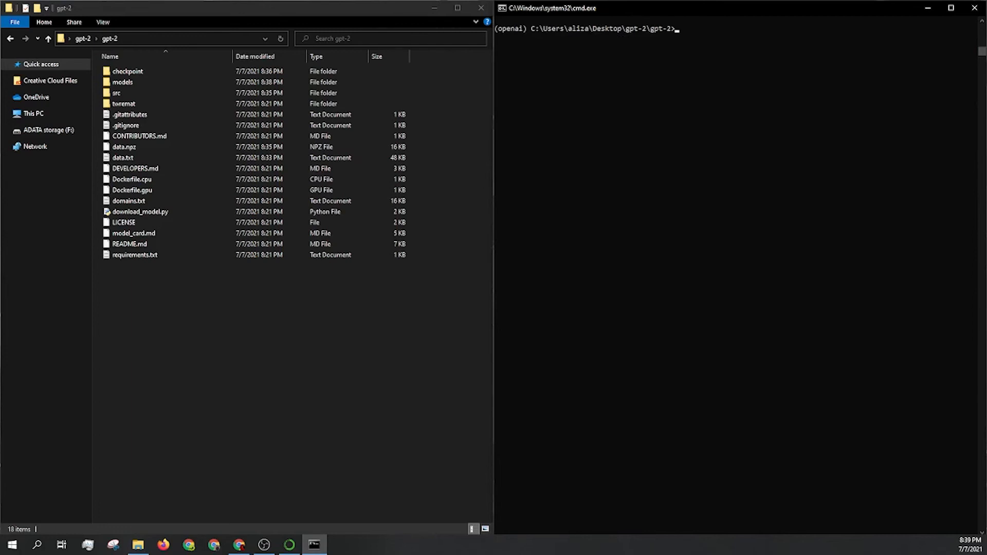
{"action": "type", "text": "p"}
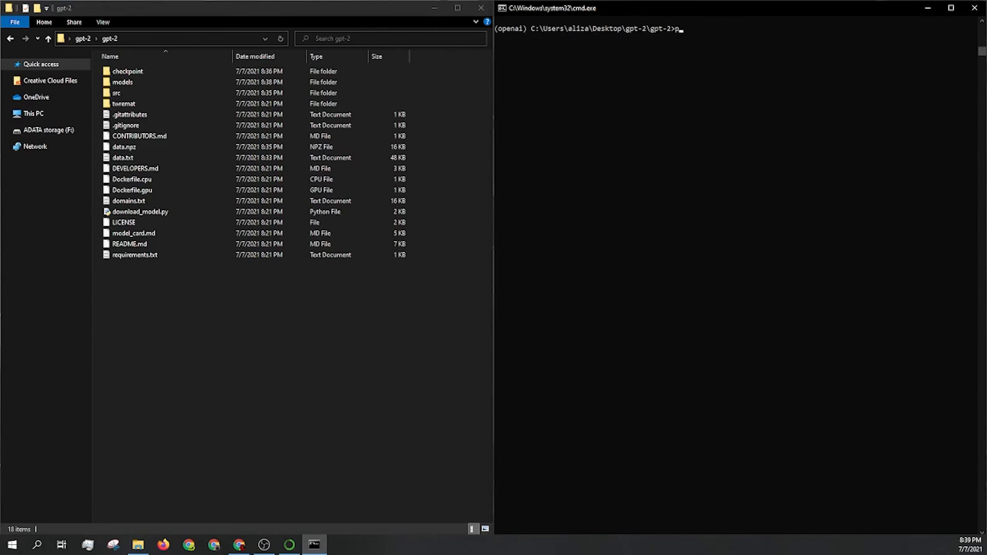
{"action": "type", "text": "ython s"}
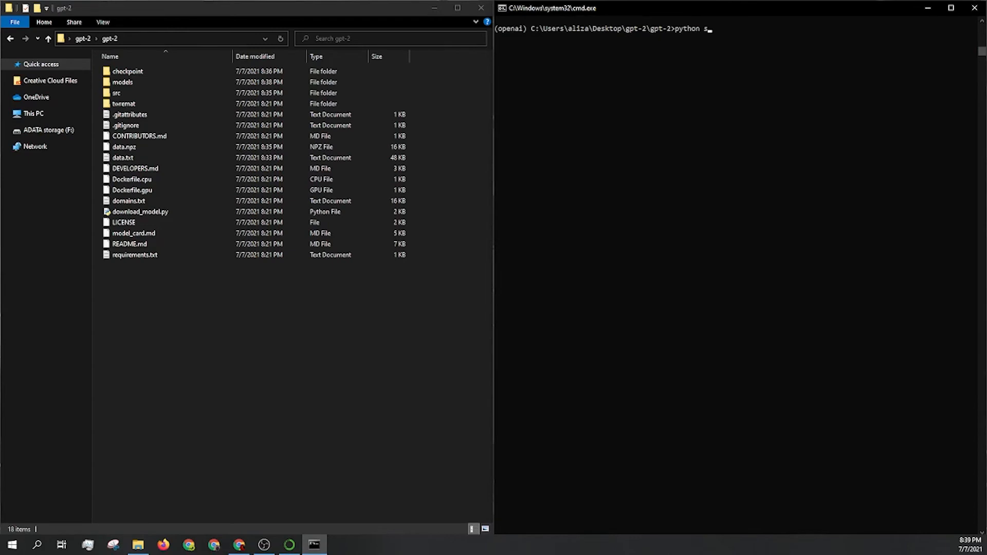
{"action": "type", "text": "rc/"}
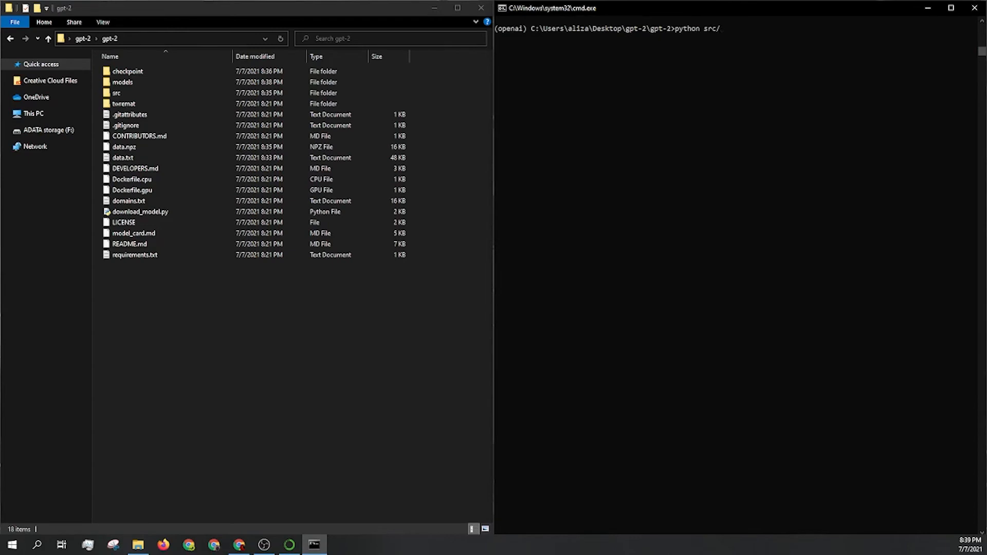
{"action": "type", "text": "interacti"}
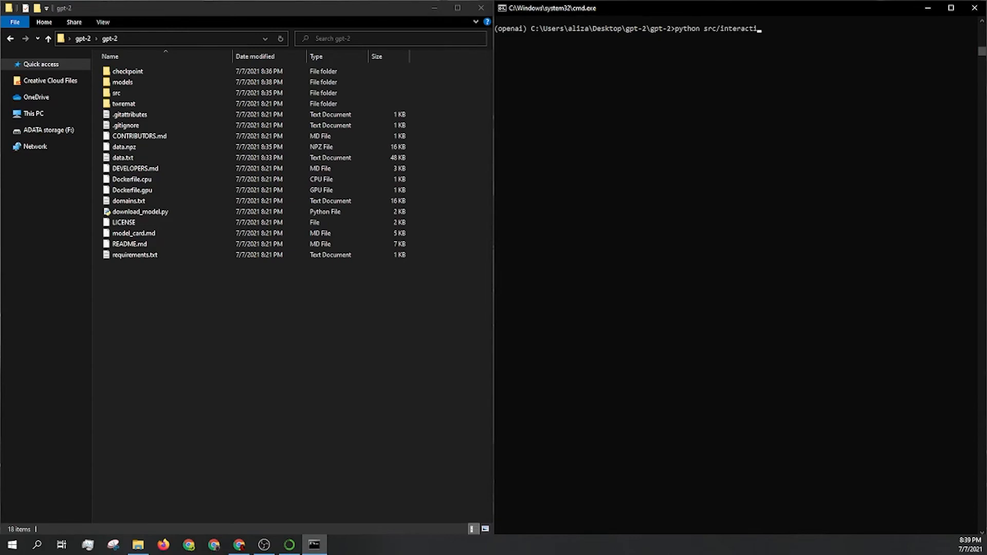
{"action": "type", "text": "ve_co"}
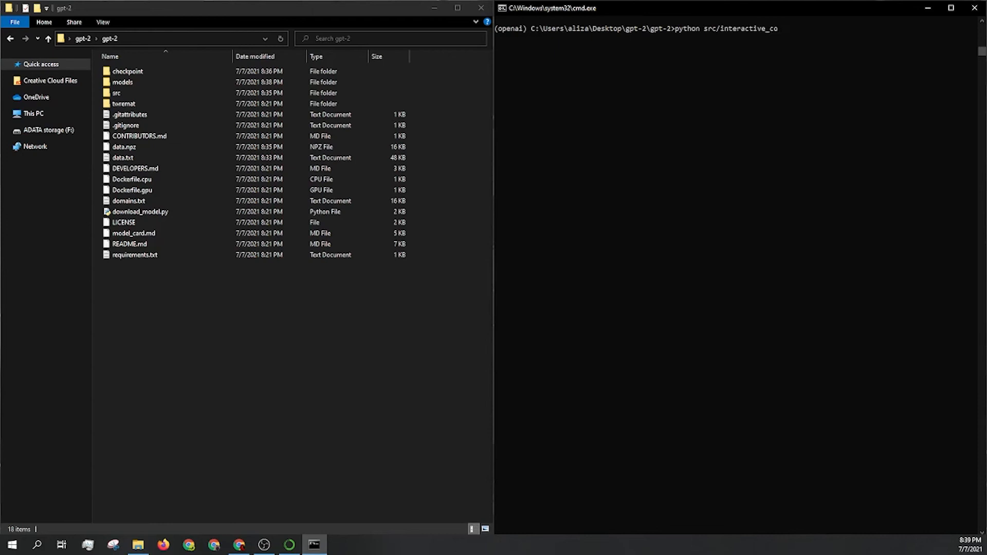
{"action": "type", "text": "nditional"}
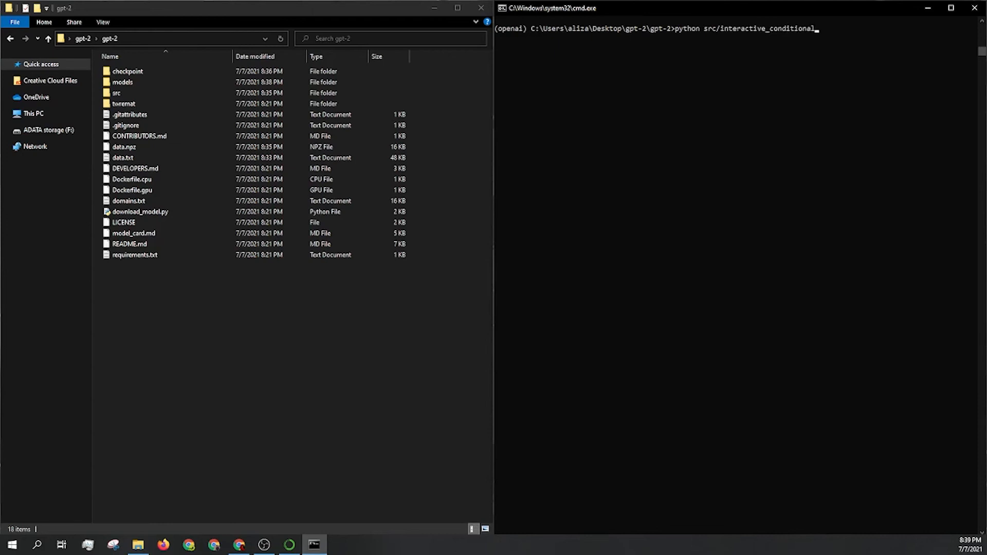
{"action": "type", "text": "_sampo"}
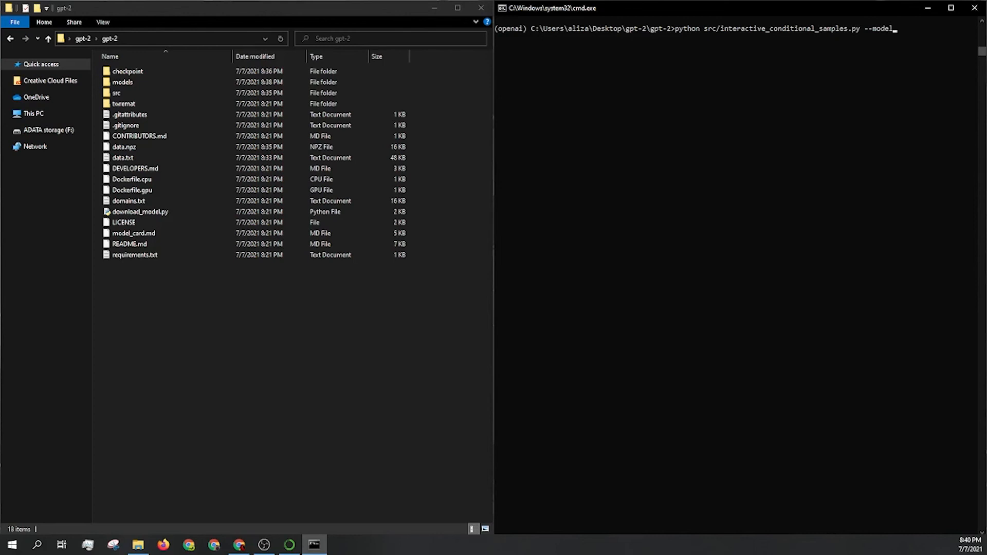
{"action": "type", "text": "_name"}
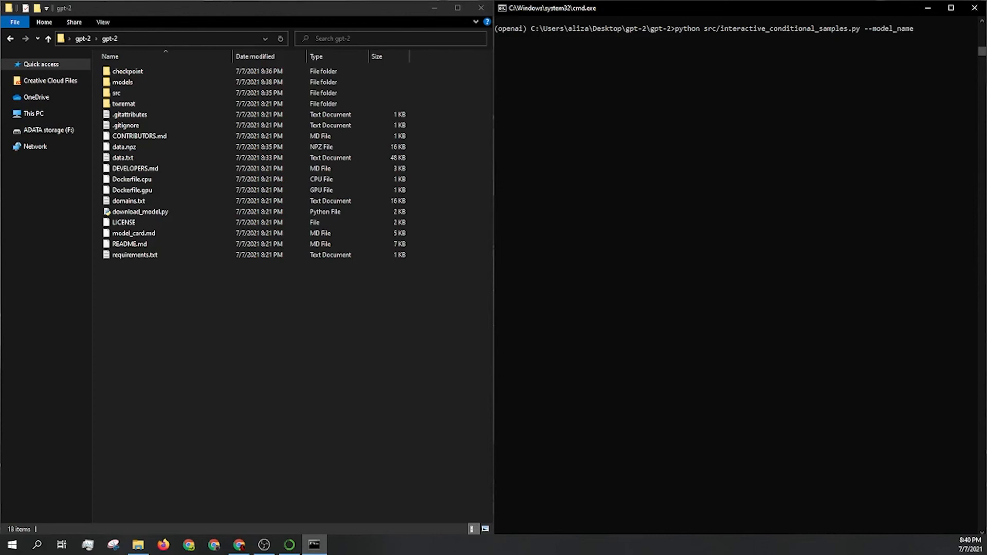
{"action": "type", "text": "data"}
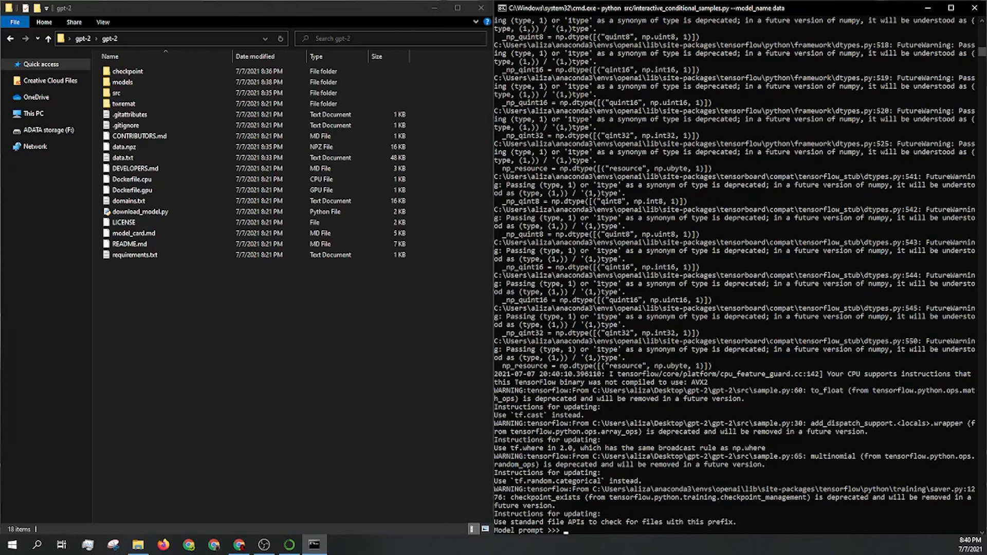
Enter the text "type the prompt here" at the Model >>> prompt.
{"action": "type", "text": "type the"}
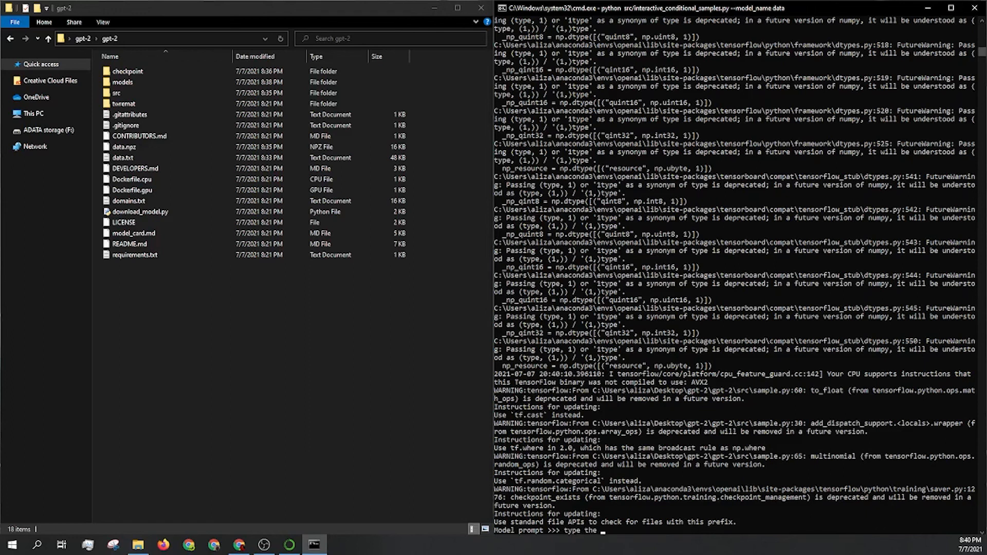
{"action": "type", "text": "prompt here"}
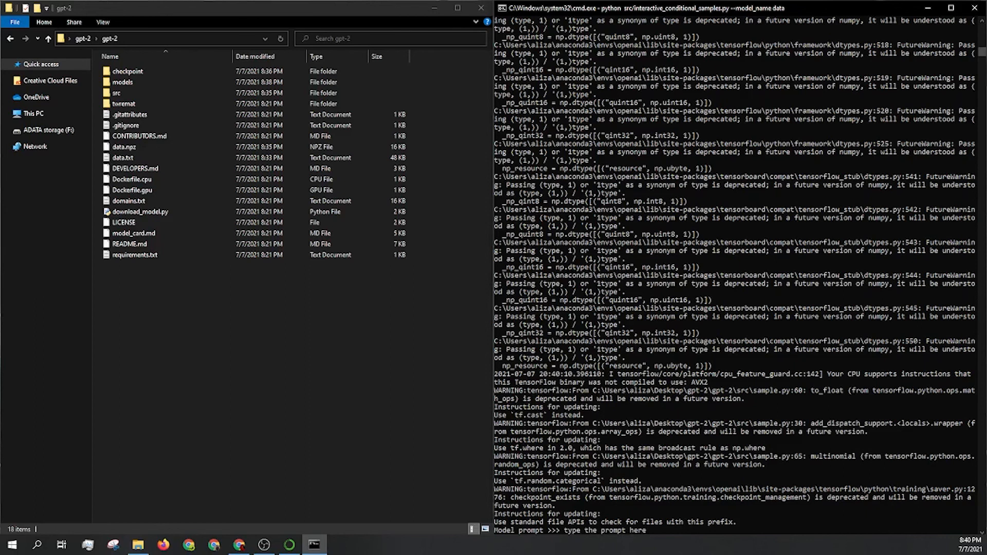